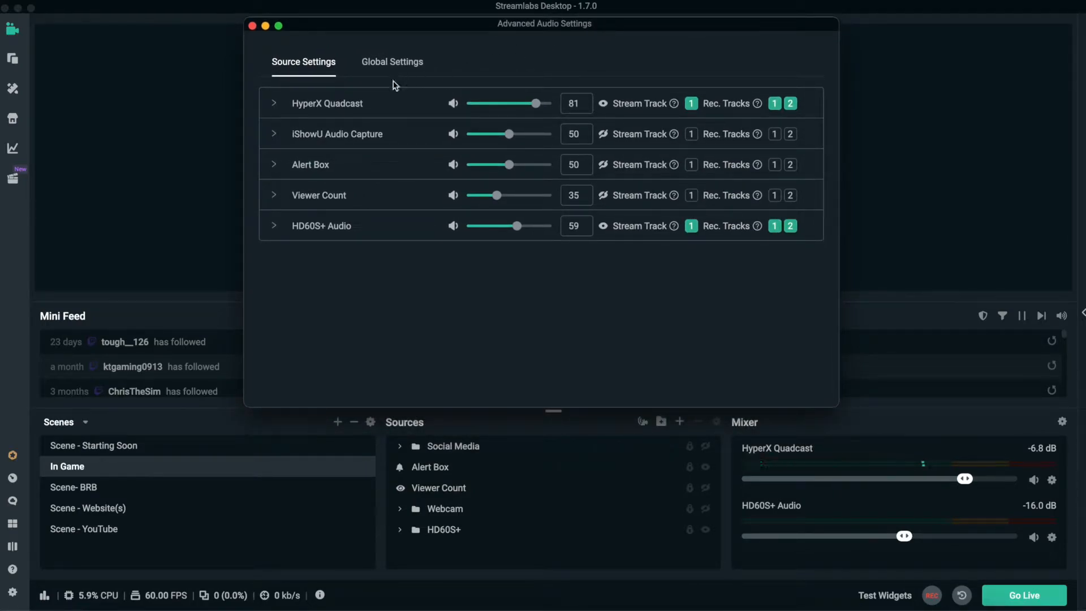
pyautogui.moveTo(337, 95)
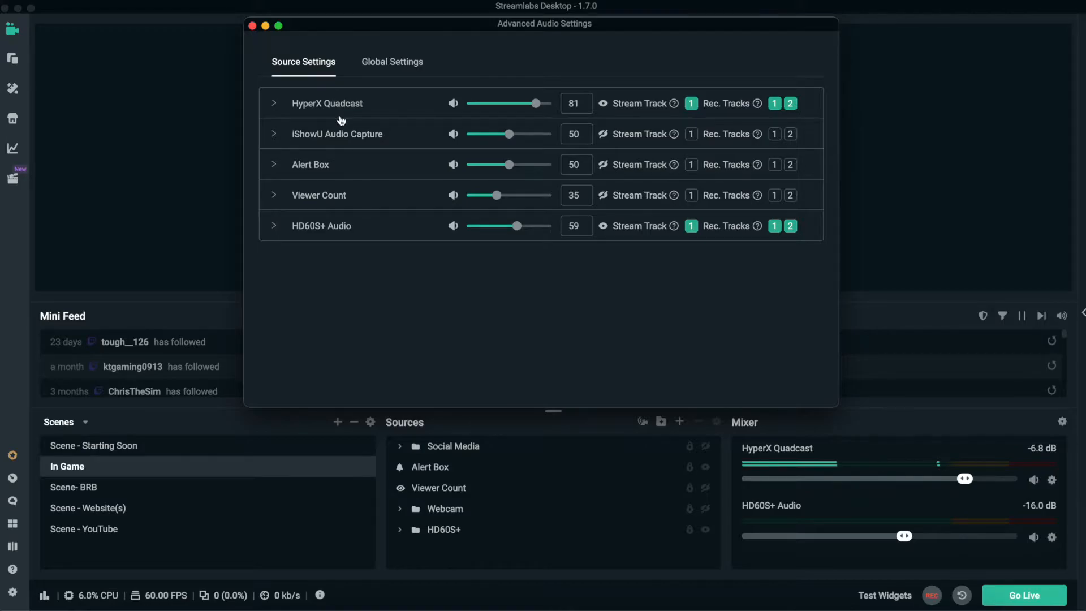
# - Expand HyperX Quadcast and review its device list, keeping HyperX Quadcast selected
pyautogui.click(274, 103)
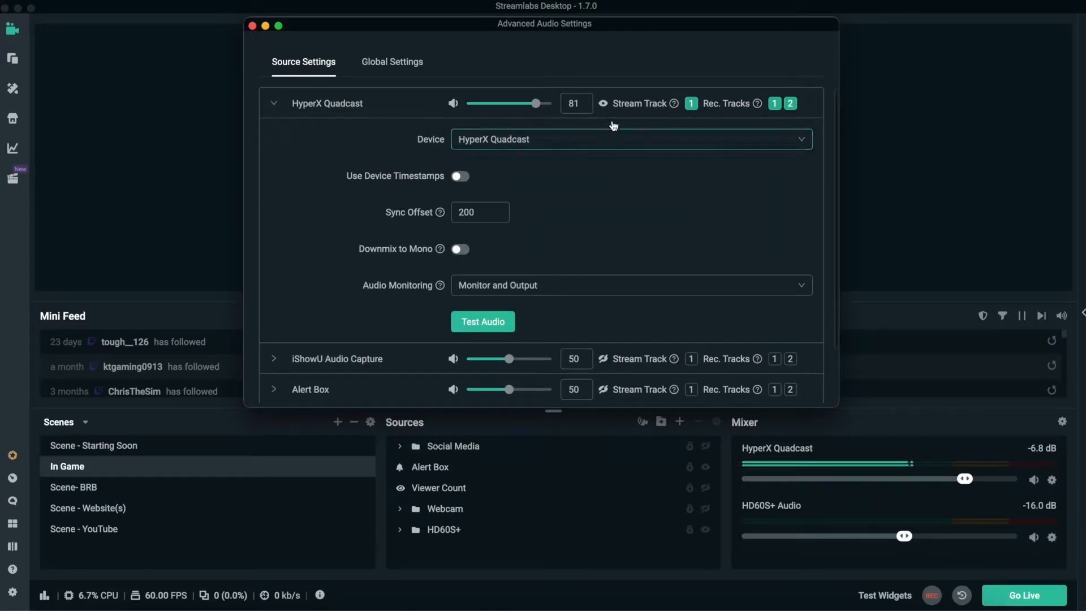
pyautogui.moveTo(457, 162)
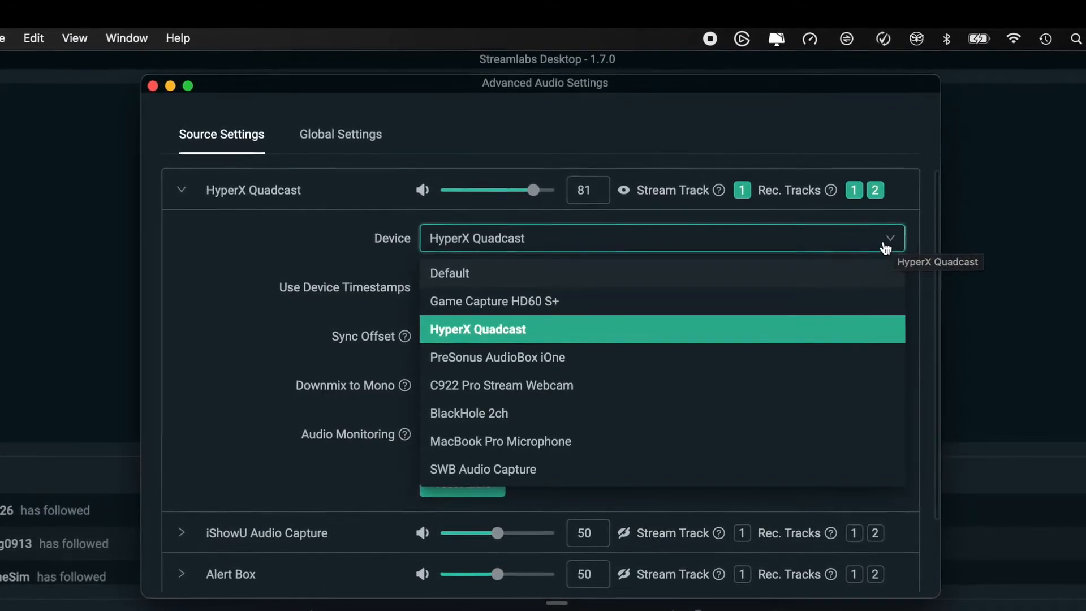
pyautogui.click(476, 329)
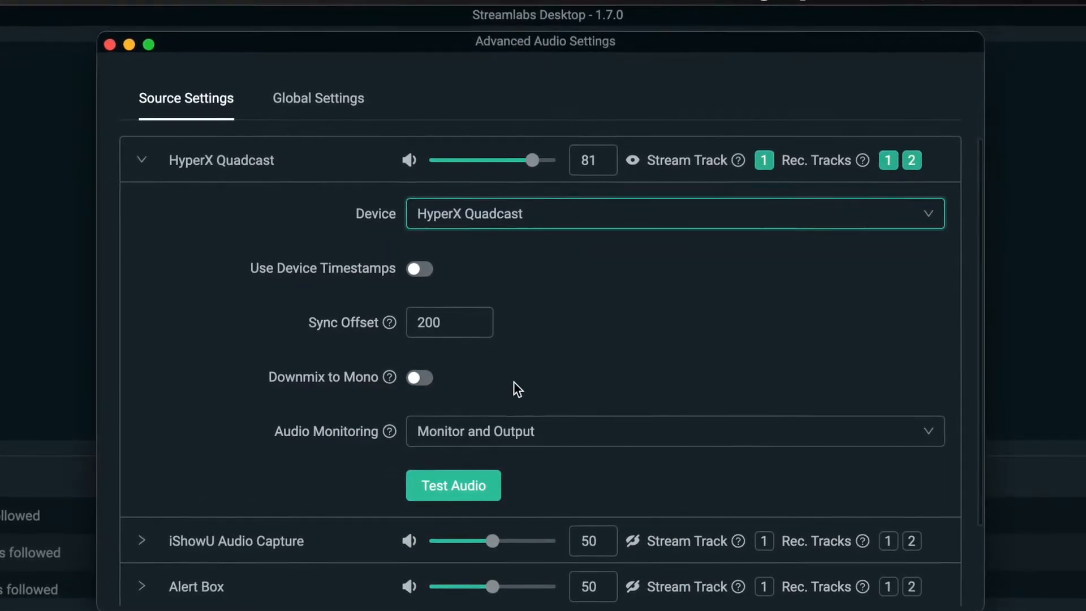
# - Scroll down to the iShowU Audio Capture source and its device choices
pyautogui.scroll(-3)
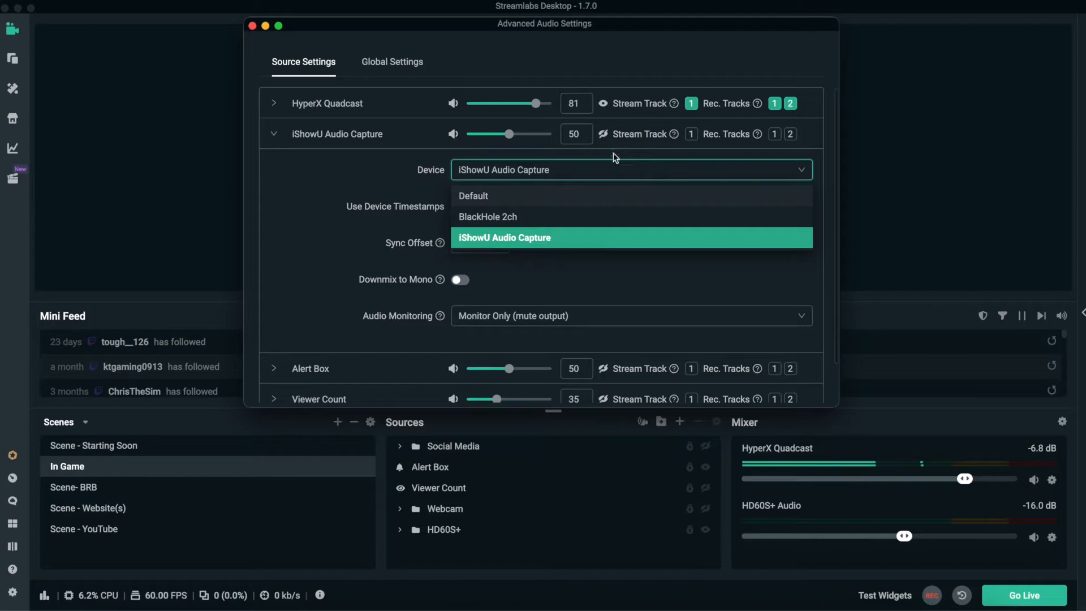
pyautogui.moveTo(263, 153)
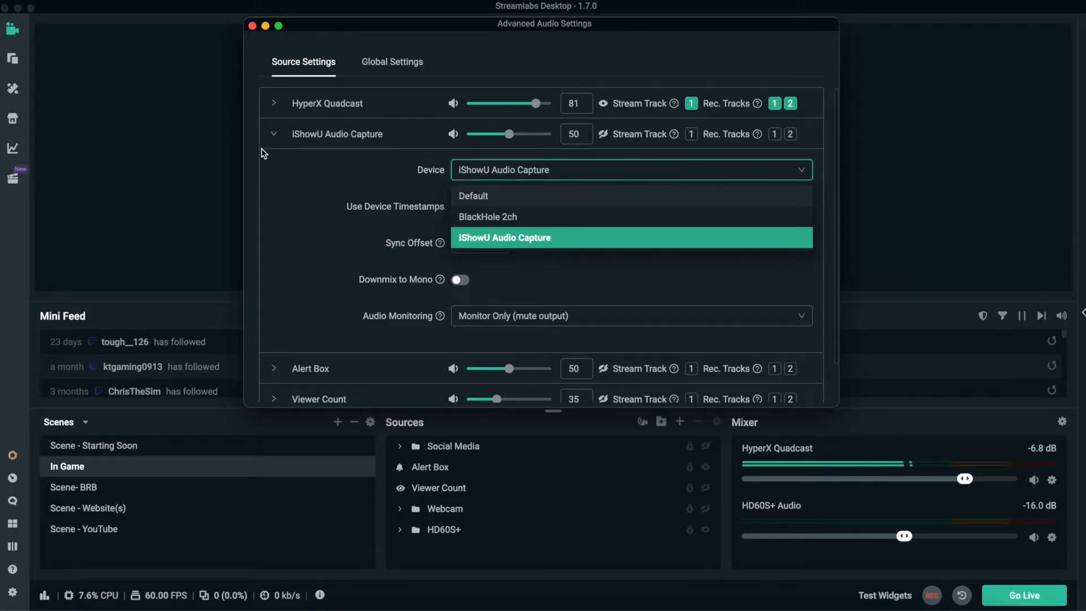
# - Collapse the iShowU Audio Capture source details
pyautogui.click(273, 133)
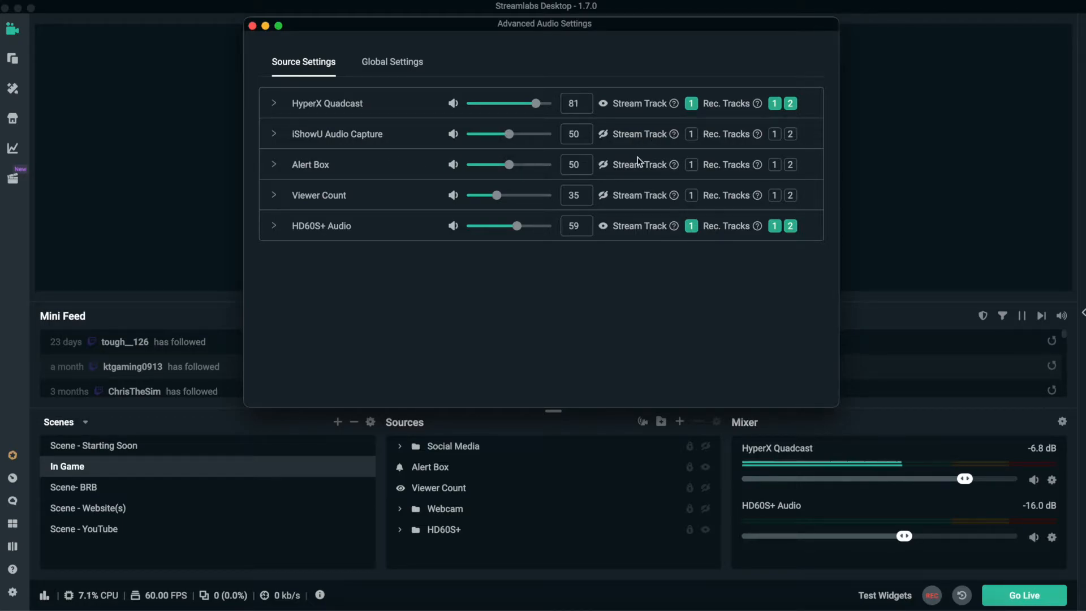
pyautogui.moveTo(635, 164)
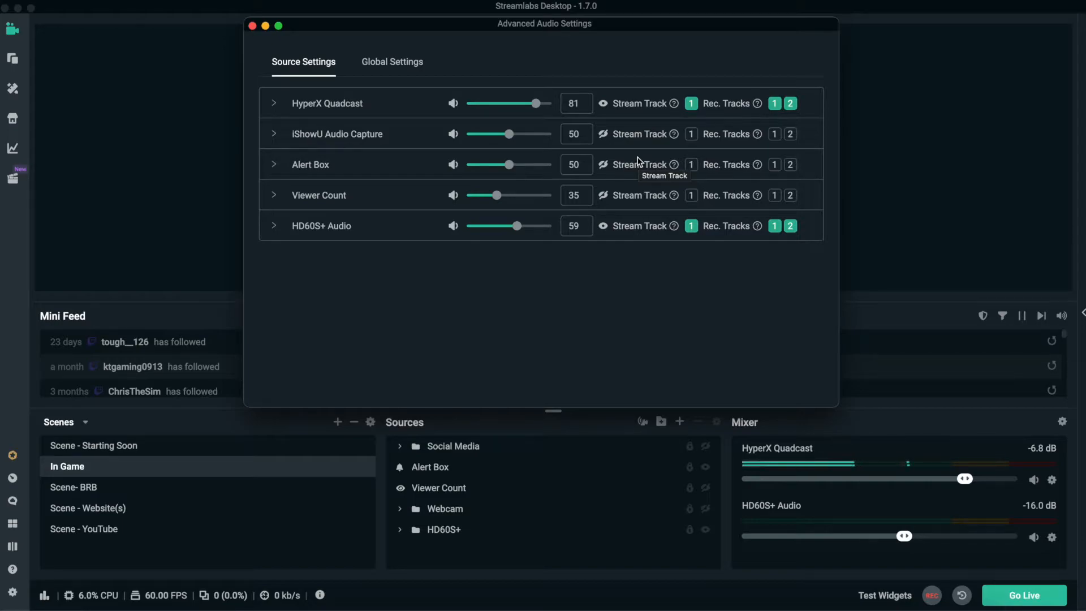
pyautogui.moveTo(519, 157)
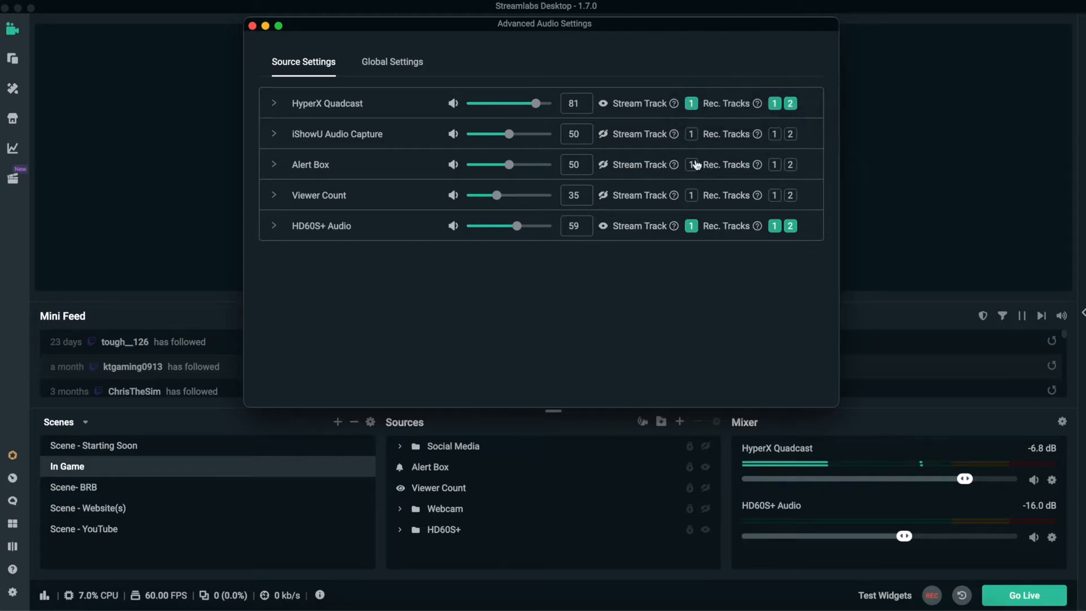
# - Expand HyperX Quadcast to show its device, 200 sync offset and Monitor and Output monitoring
pyautogui.click(274, 103)
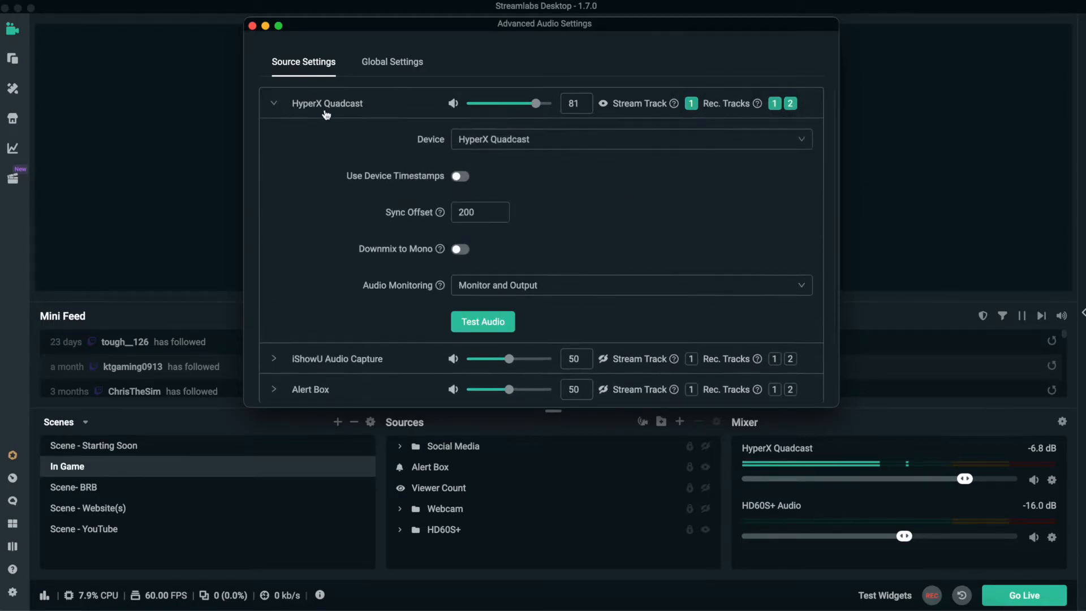
pyautogui.moveTo(434, 205)
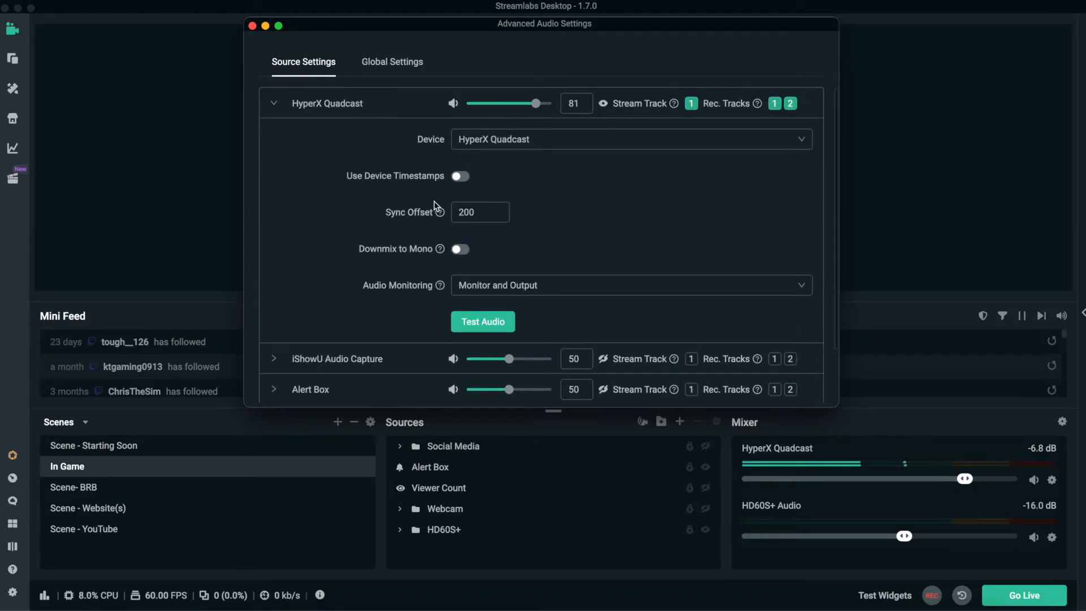
pyautogui.moveTo(438, 212)
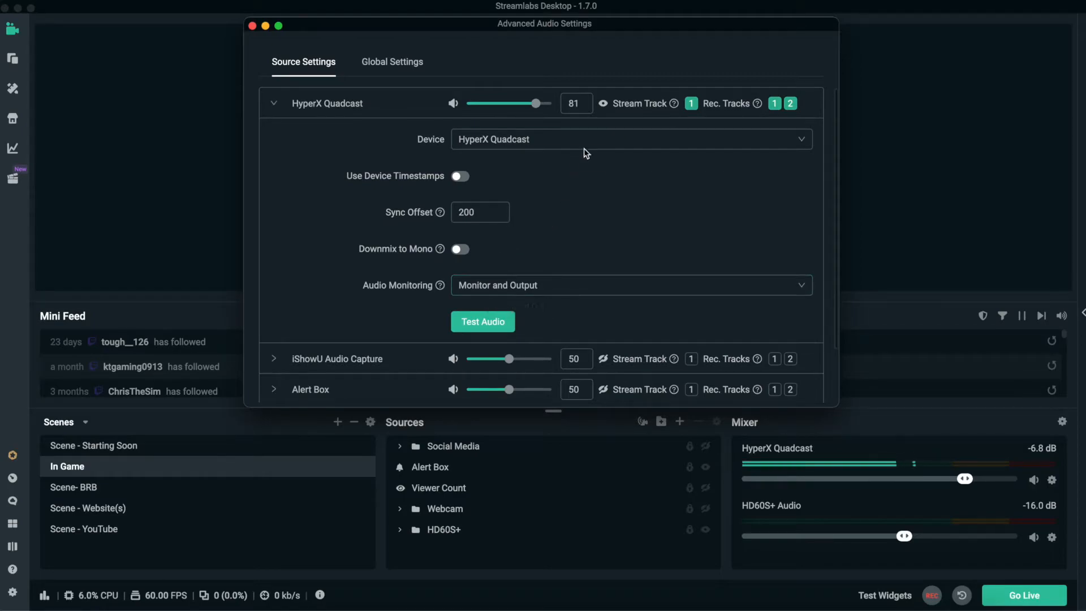
pyautogui.moveTo(756, 103)
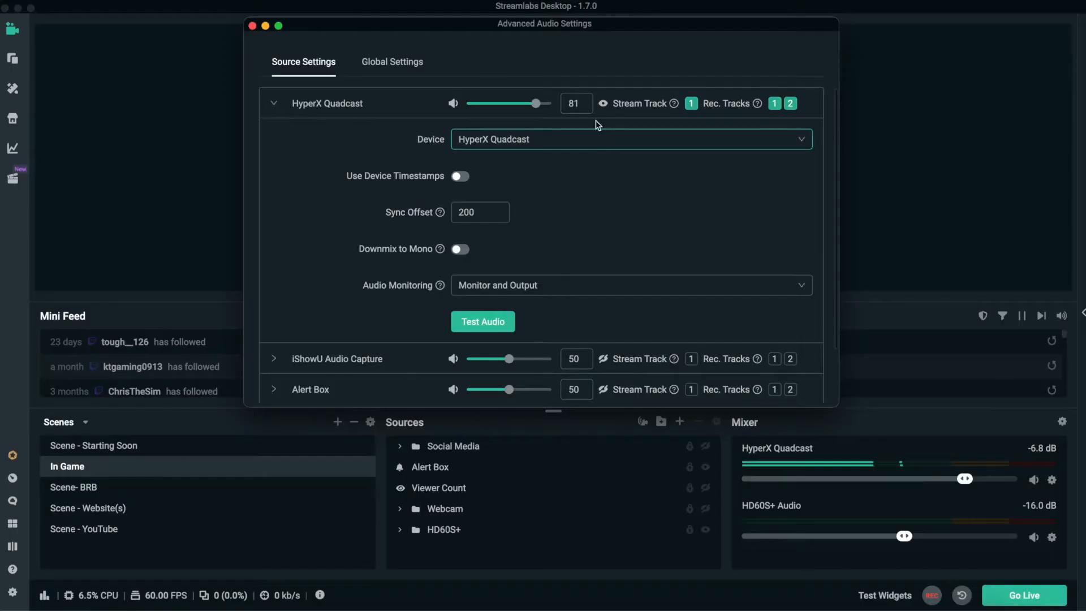
# - Review the Global Settings monitoring, sample rate and device fields, then return to Source Settings
pyautogui.click(392, 61)
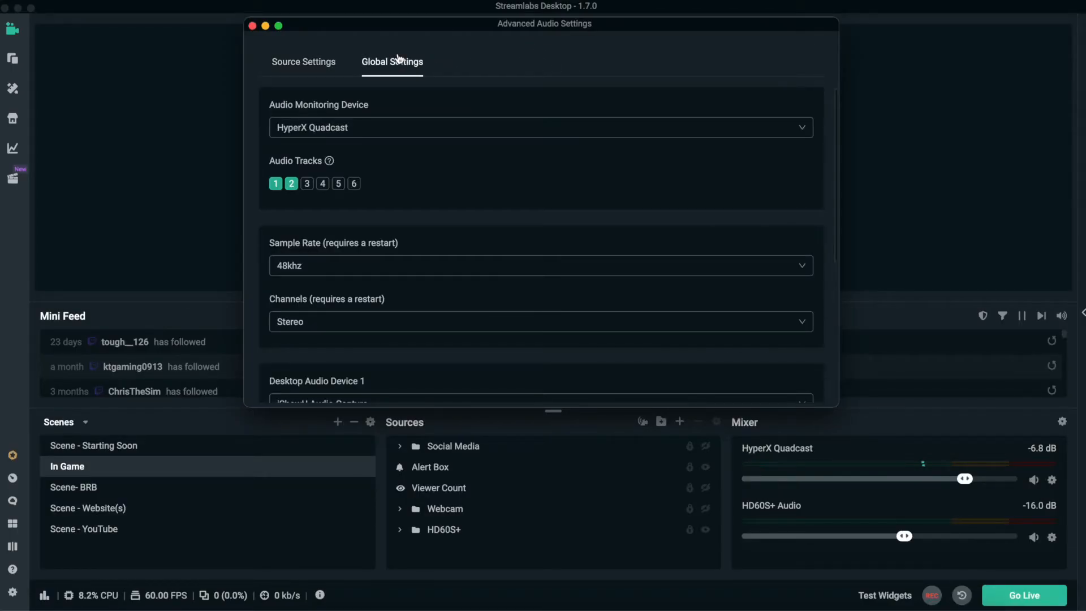
pyautogui.scroll(-3)
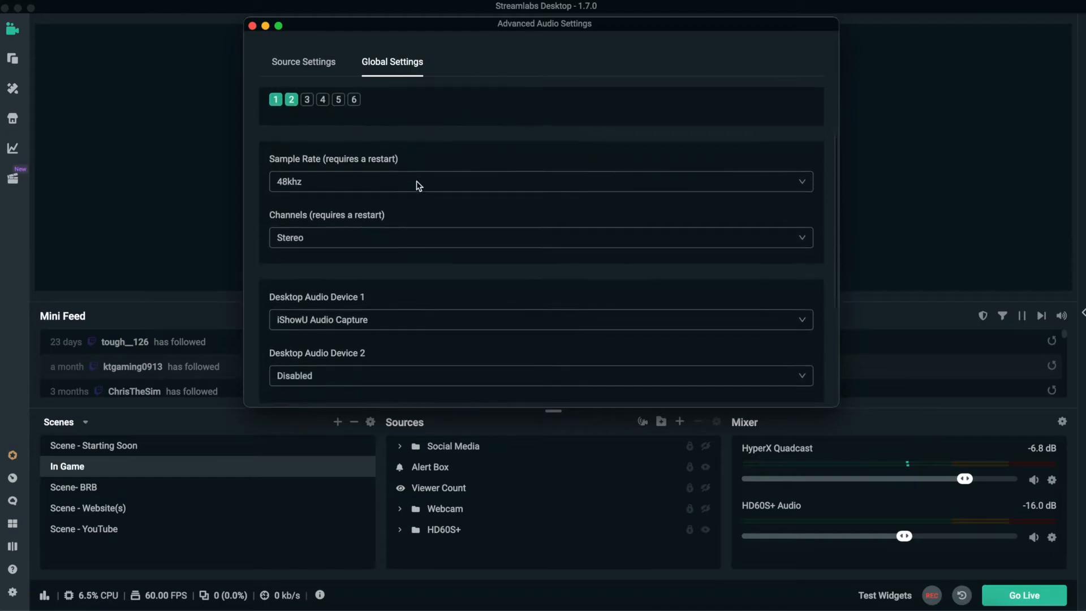
pyautogui.scroll(-3)
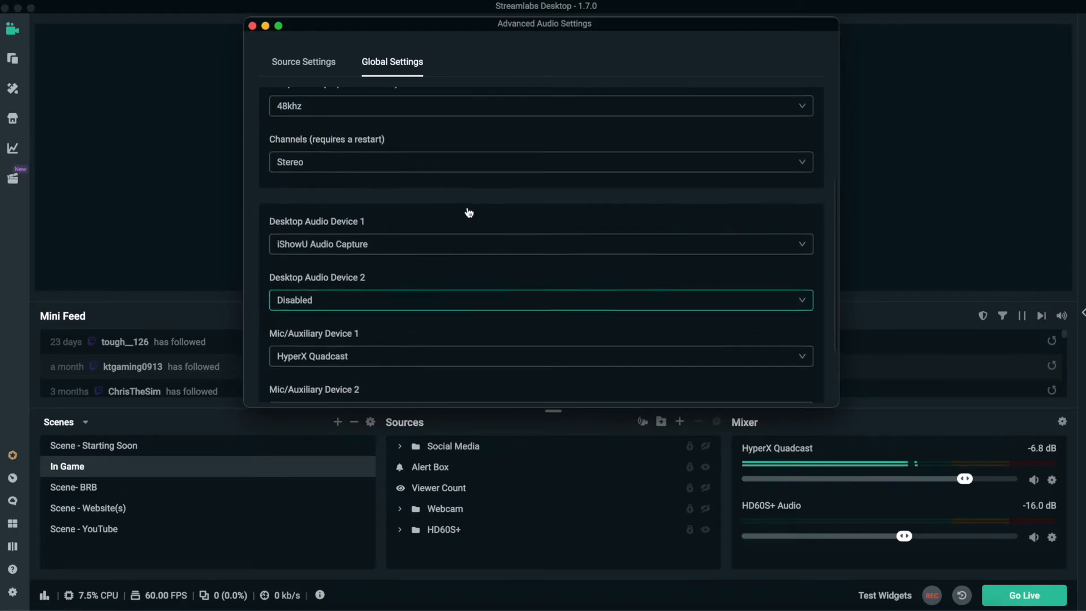
pyautogui.scroll(-3)
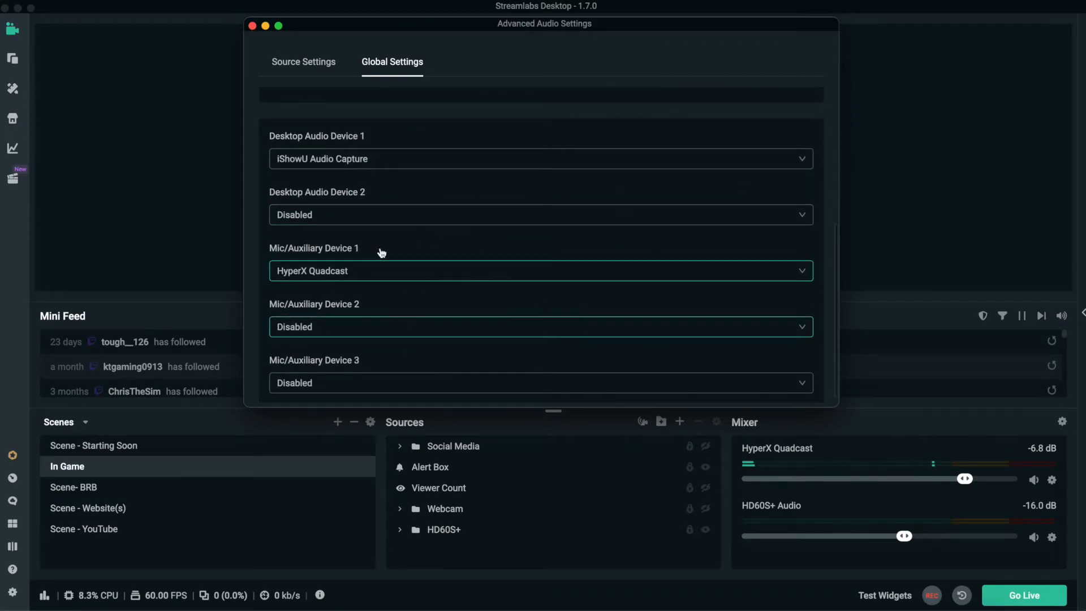
pyautogui.click(302, 61)
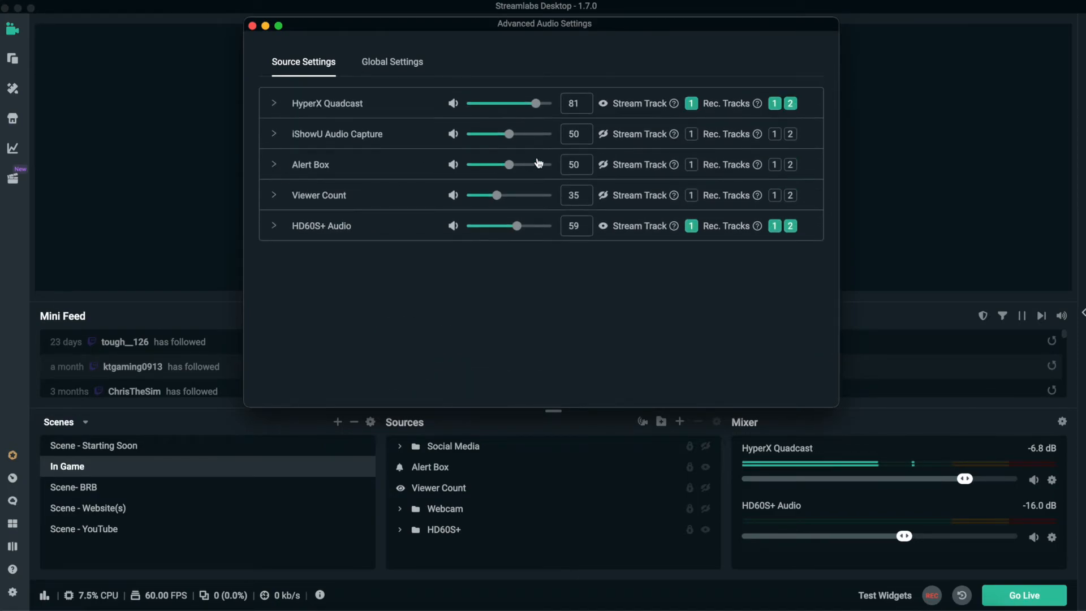
pyautogui.click(575, 134)
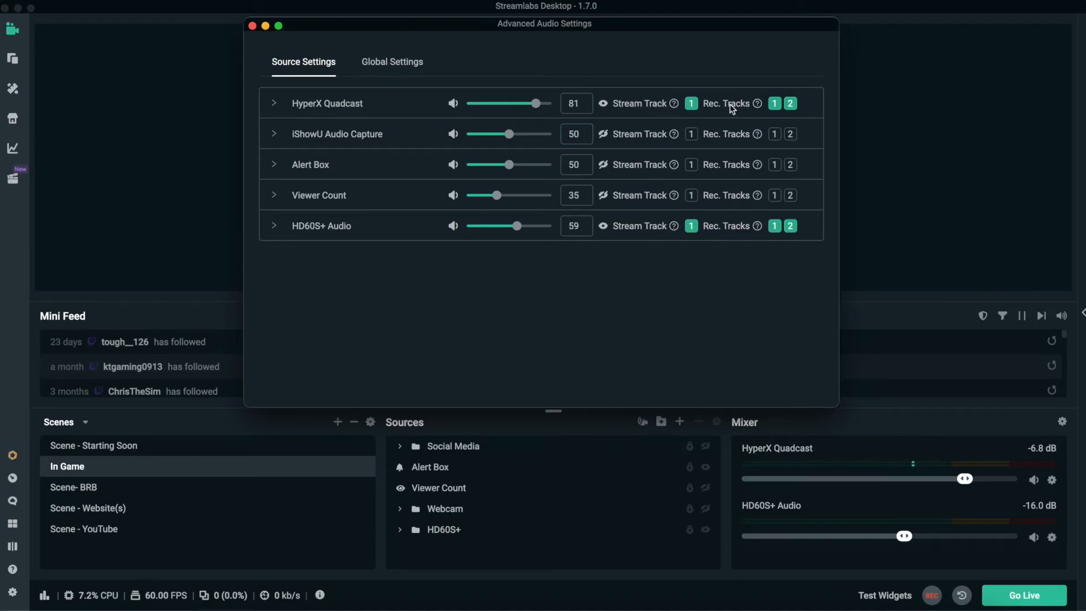
pyautogui.moveTo(372, 81)
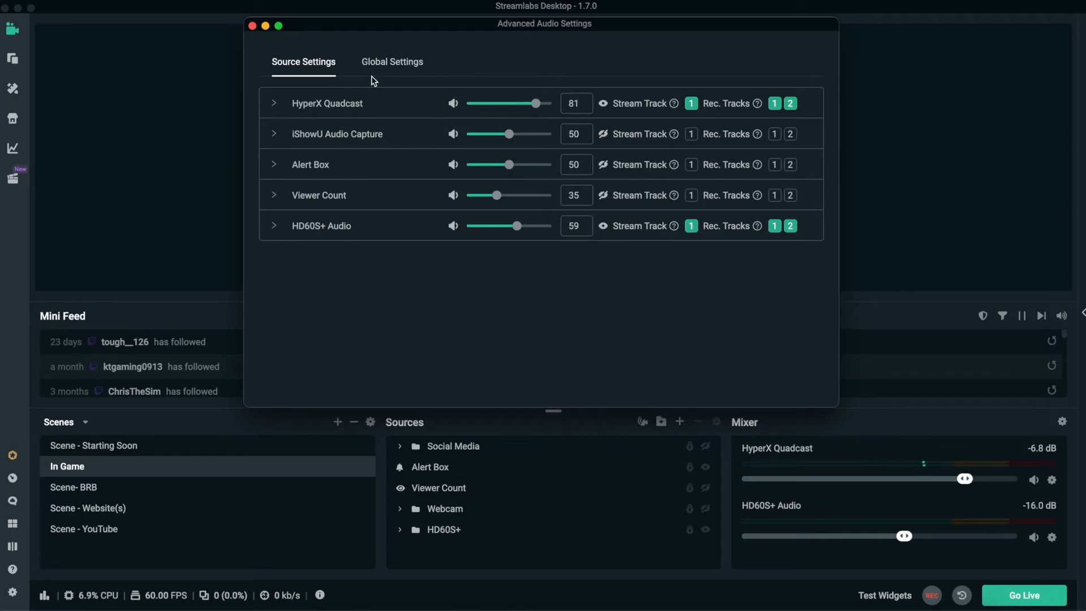